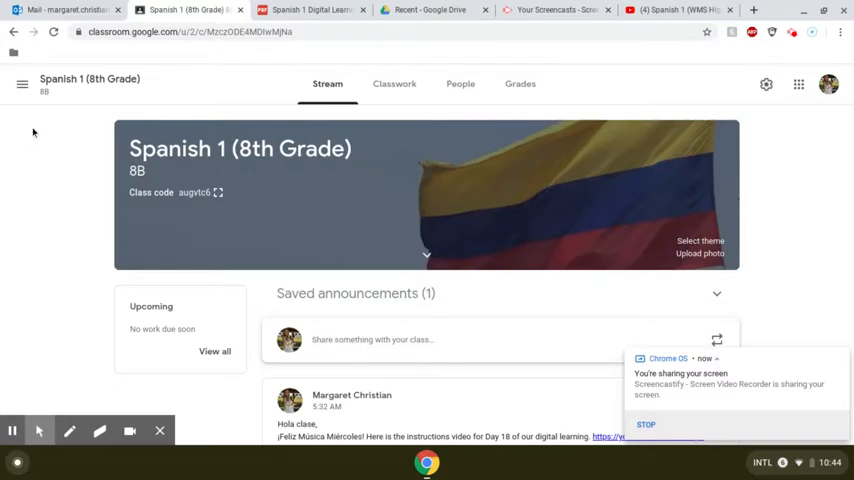
pyautogui.moveTo(54, 159)
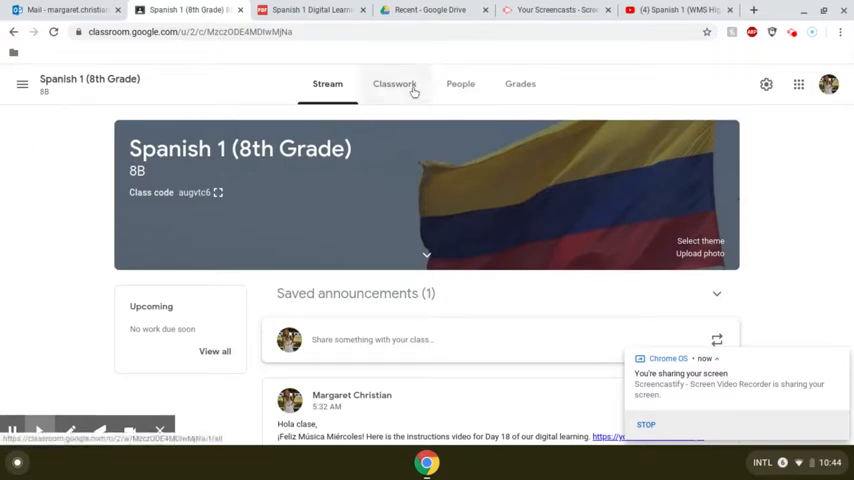
# Show the Spanish 1 class's Classwork page with the Week 5 Digital Learning Activities assignment
pyautogui.click(394, 84)
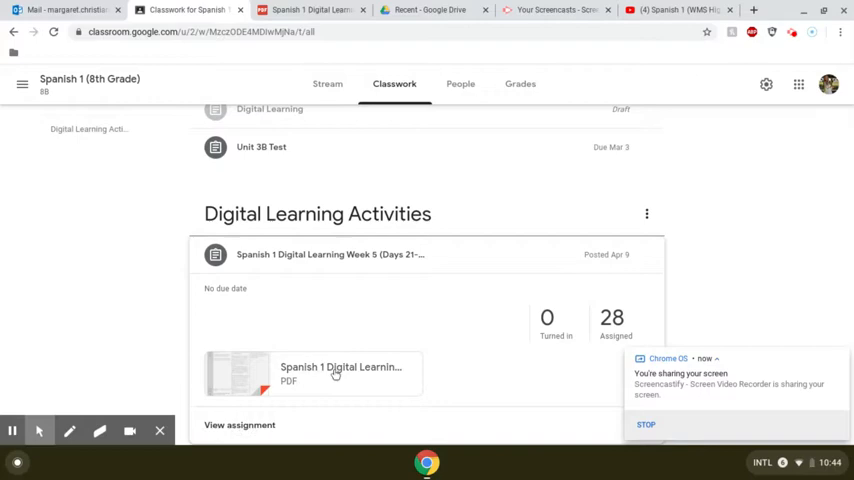
# Open the Week 5 Digital Learning PDF attachment in the Google Drive viewer
pyautogui.click(340, 372)
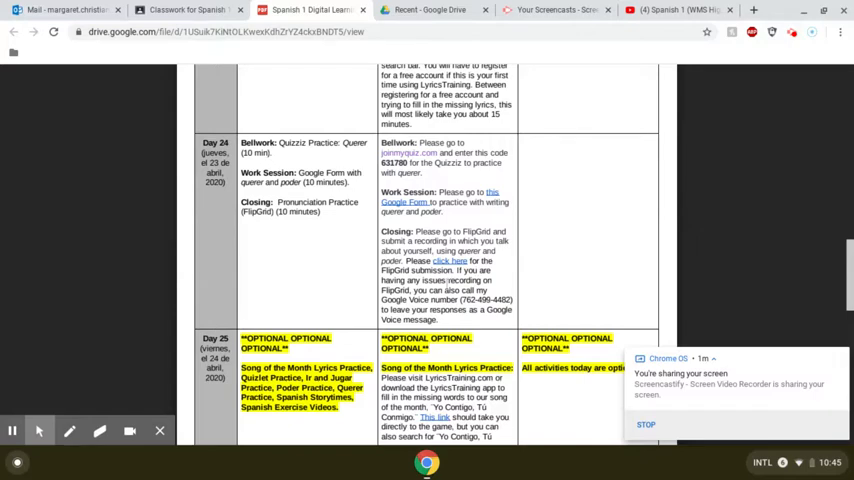
# Scroll the PDF to the Day 25 Quizziz codes, Spanish Storytime and Workout Videos
pyautogui.scroll(-3)
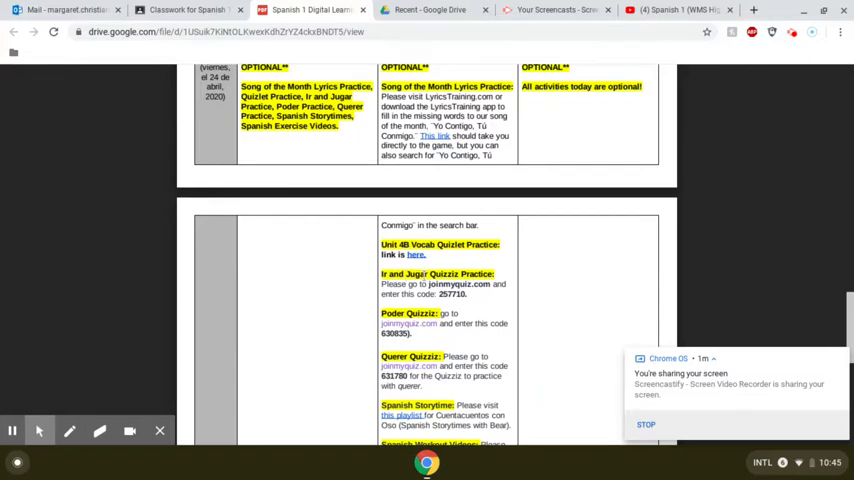
pyautogui.scroll(-3)
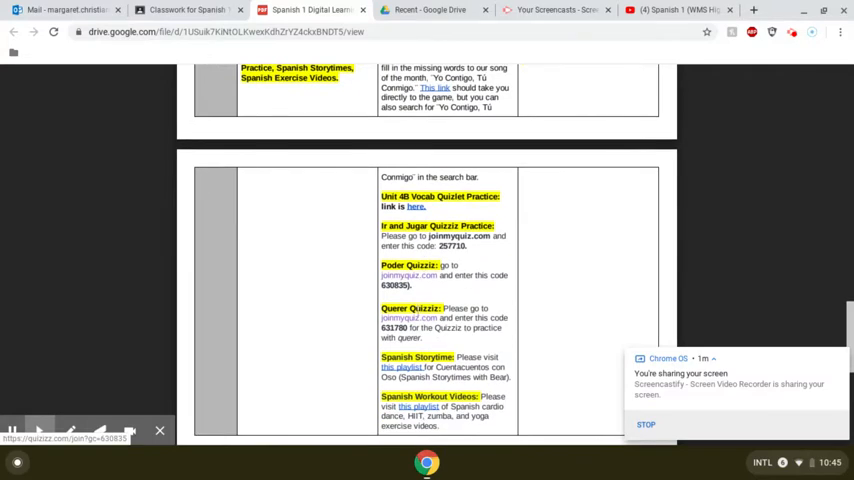